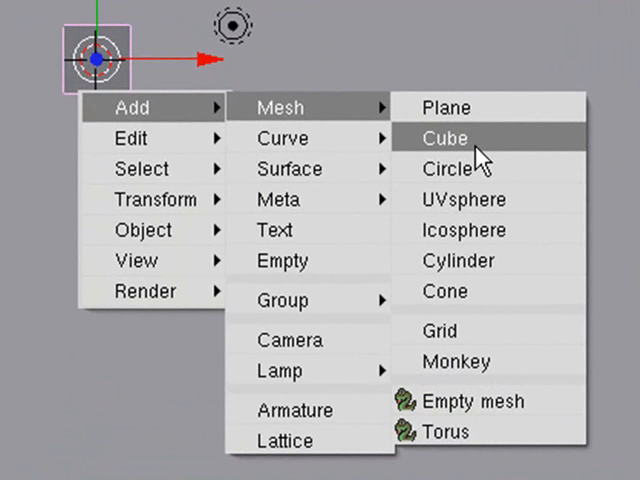
Add a cube mesh and scale it along one axis into a long thin slab
click(444, 138)
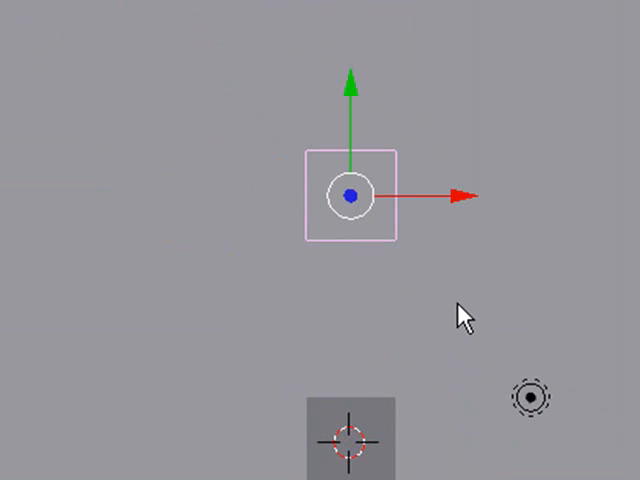
click(352, 196)
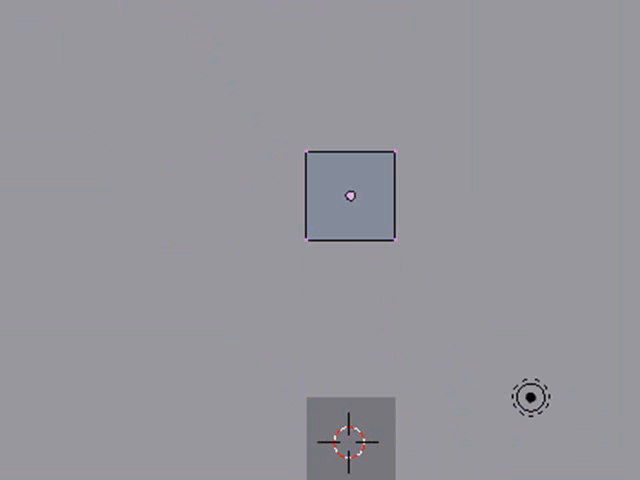
click(352, 194)
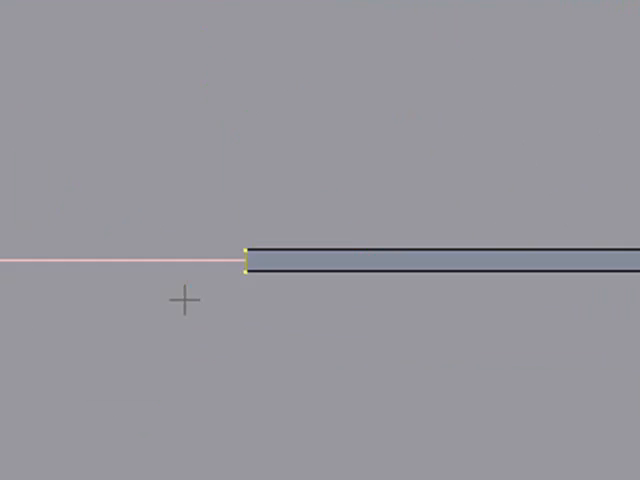
Show the Shading material buttons with the Links and Pipeline panel for Cube.002
click(244, 260)
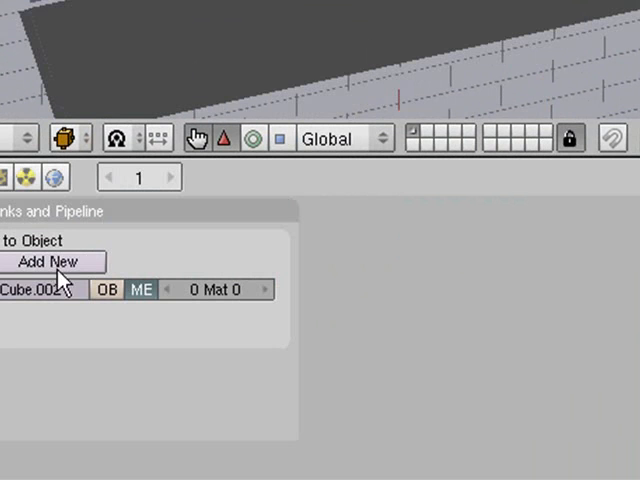
Create Material.001 on Cube.002 and choose its colour from the Col swatch
click(54, 260)
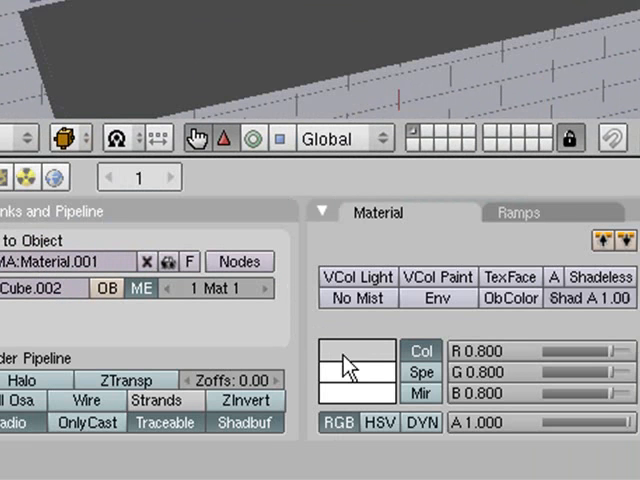
click(356, 350)
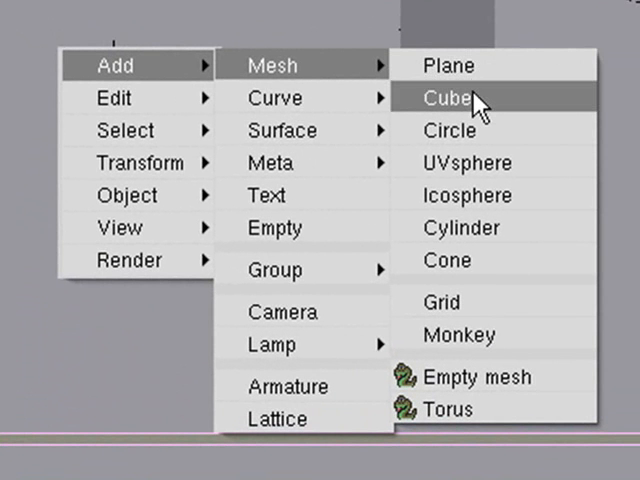
Add Cube.003 and assign it the red Material.001 from the material list
click(448, 98)
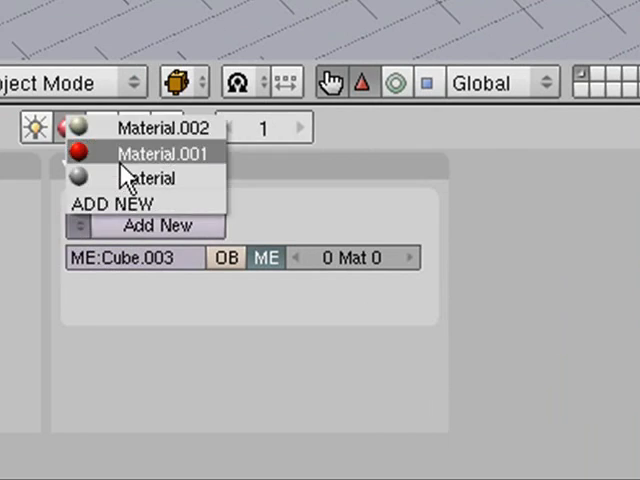
click(164, 152)
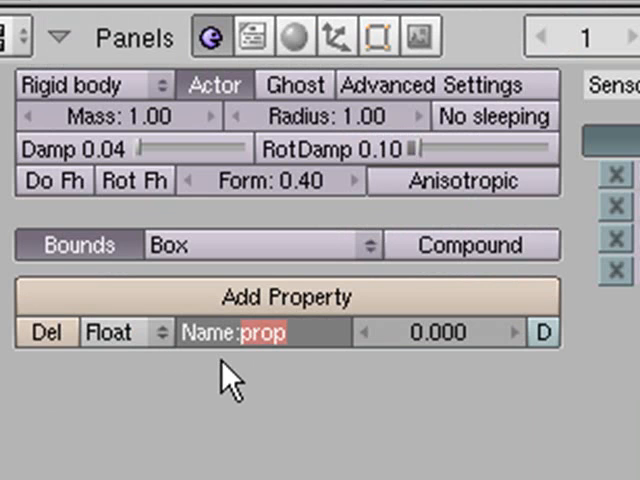
Name the new float game property 'player'
text(pl)
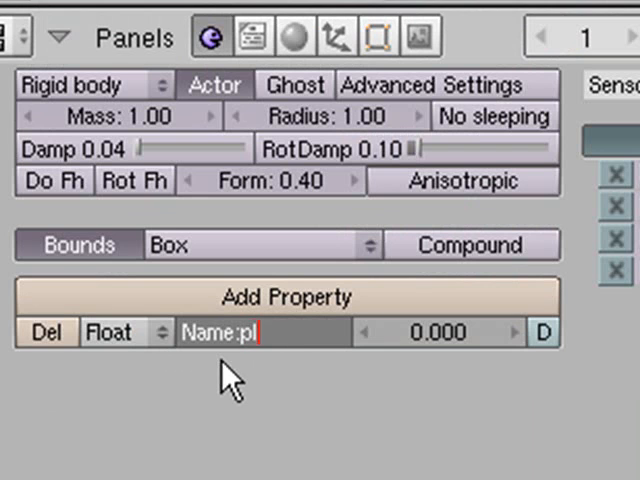
text(ayer)
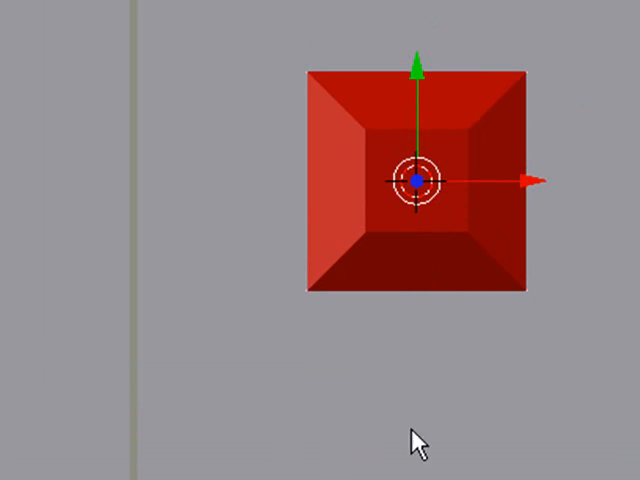
mouse_move(460, 184)
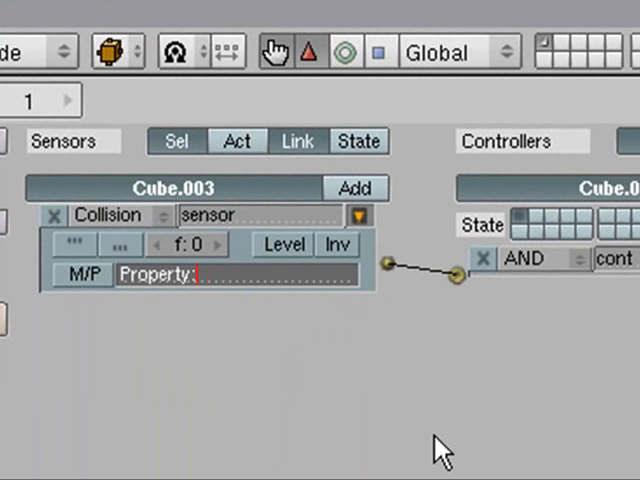
Set the Collision sensor's Property field to 'player'
text(player)
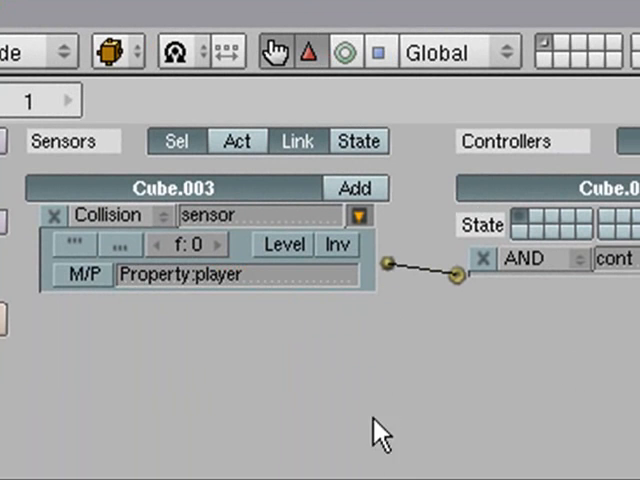
mouse_move(196, 328)
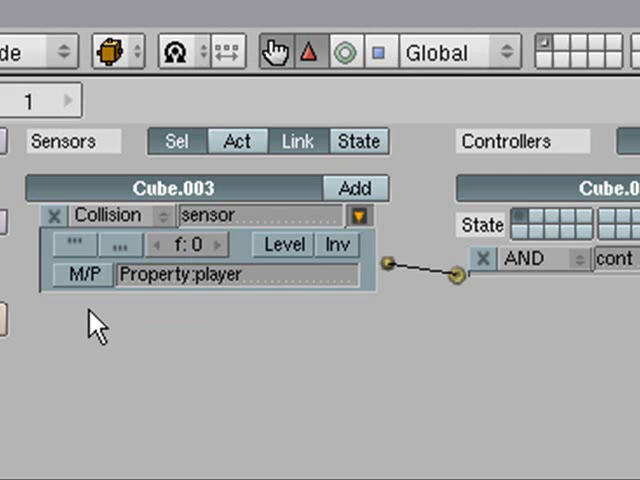
mouse_move(200, 330)
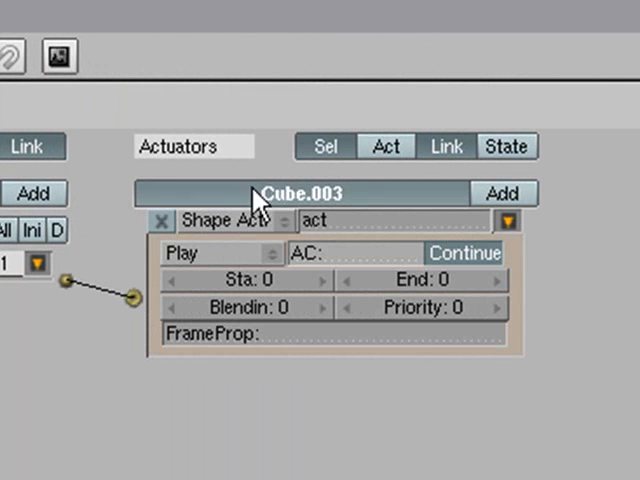
Make the actuator a Message actuator with Subject 'but1a'
click(228, 220)
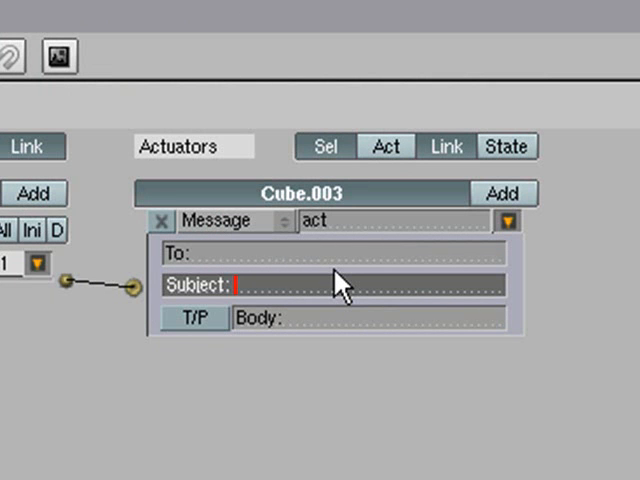
text(b)
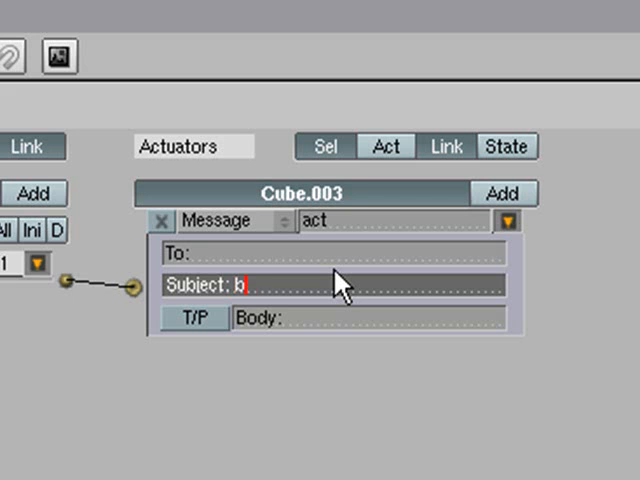
text(ut1)
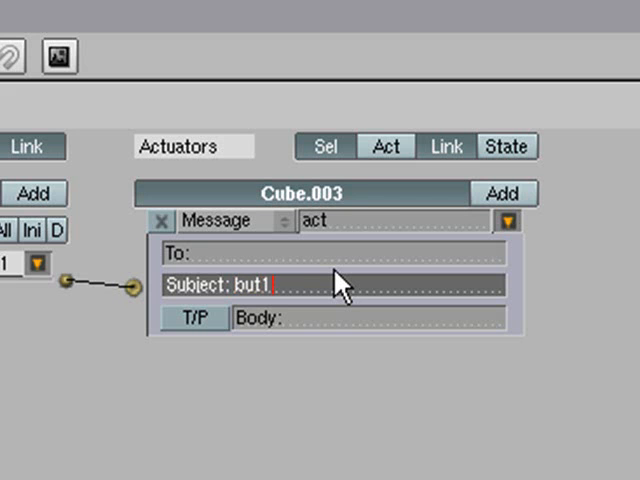
text(a)
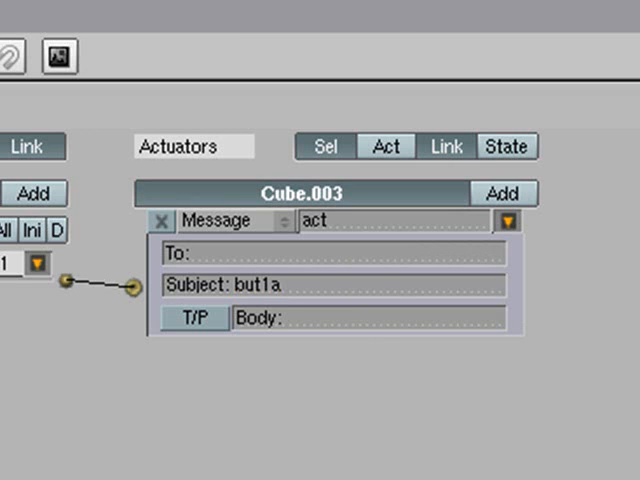
mouse_move(290, 278)
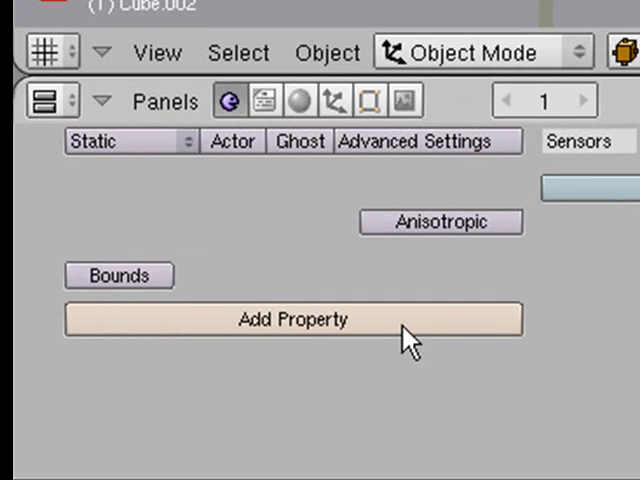
Add a float game property to Cube.002 and name it 'up'
click(292, 320)
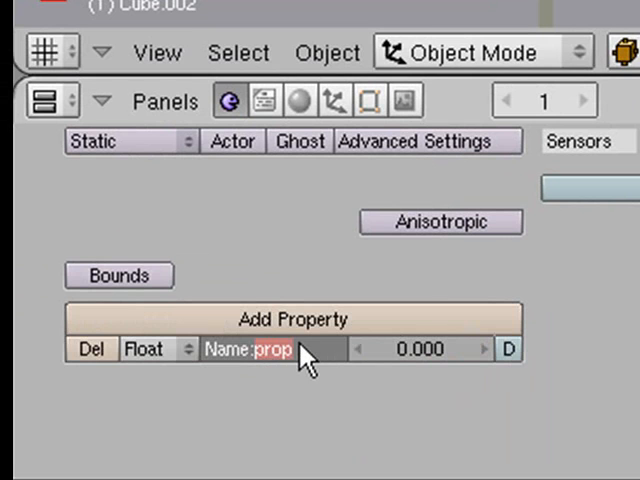
text(up)
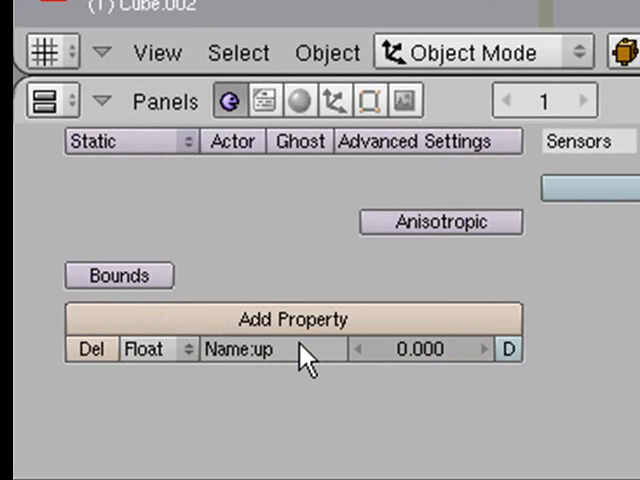
click(150, 348)
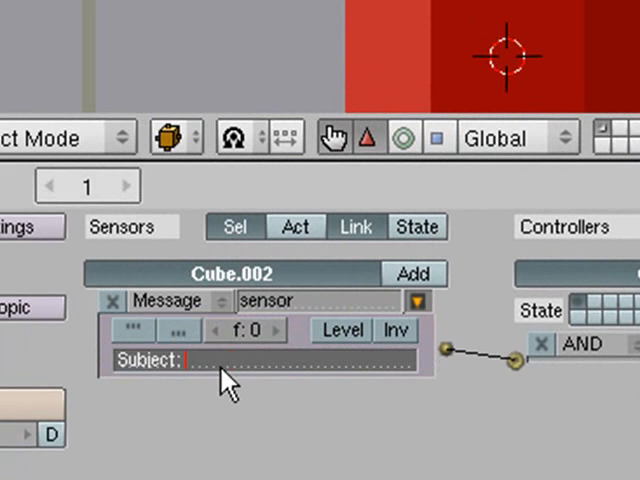
Set the door's Message sensor Subject to 'but1a'
text(but1a)
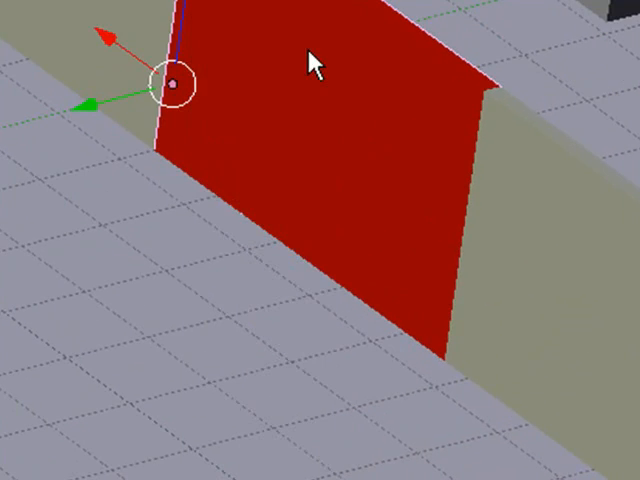
mouse_move(128, 332)
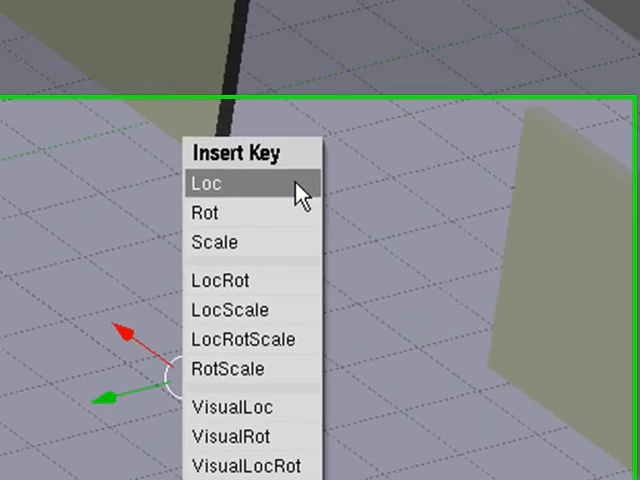
Insert a Loc keyframe for the door's current position
click(216, 184)
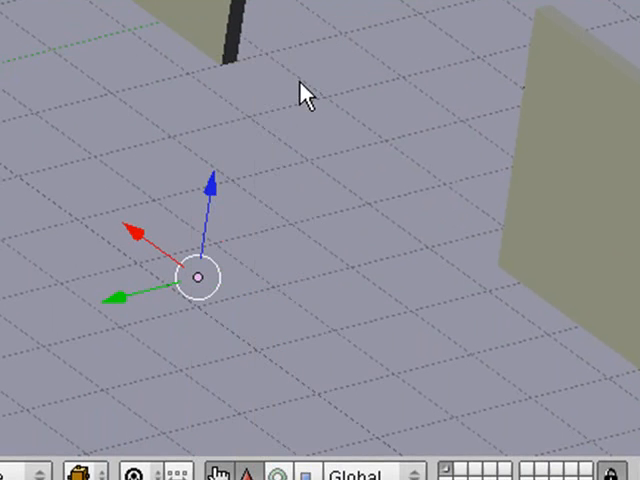
mouse_move(484, 376)
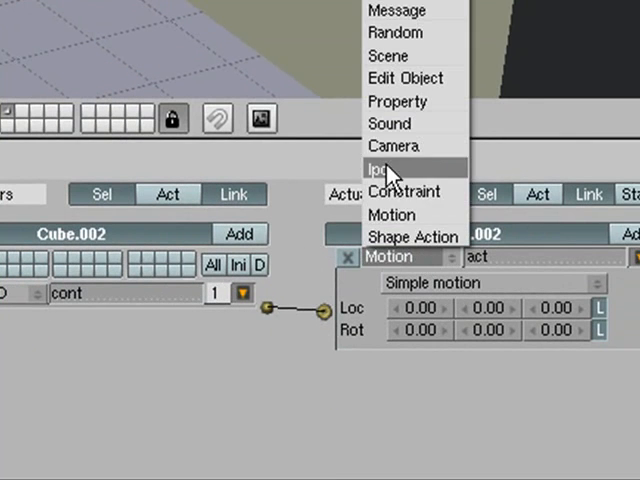
Switch the door's actuator to Ipo and leave it in Play mode
click(382, 166)
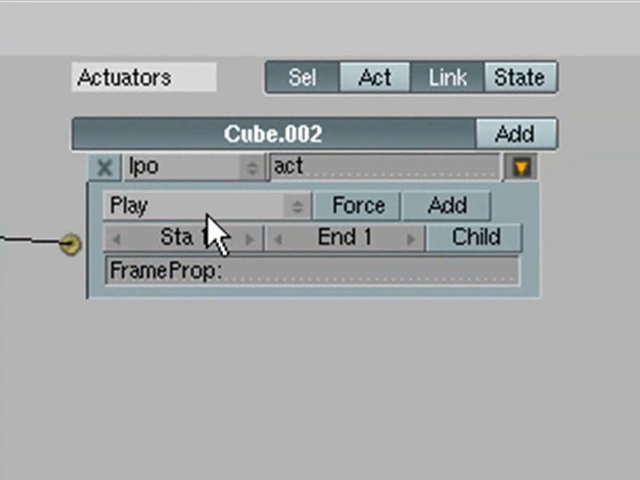
click(340, 238)
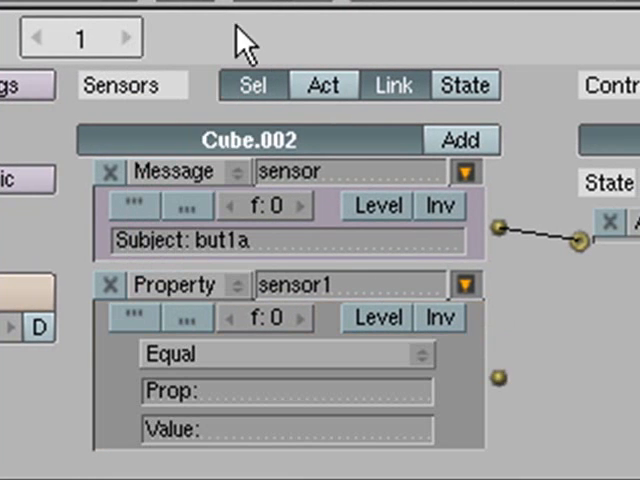
Wire the new Property sensor to the AND controller and set its Prop to 'up'
drag(496, 378, 578, 240)
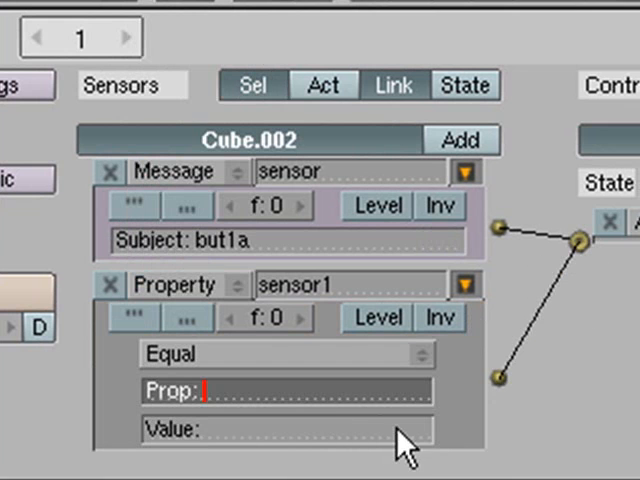
text(up)
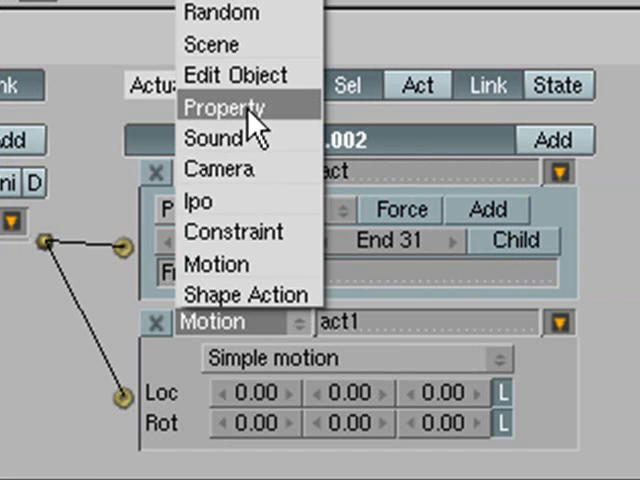
Make act1 a Property actuator assigning value 0 to 'up'
click(224, 108)
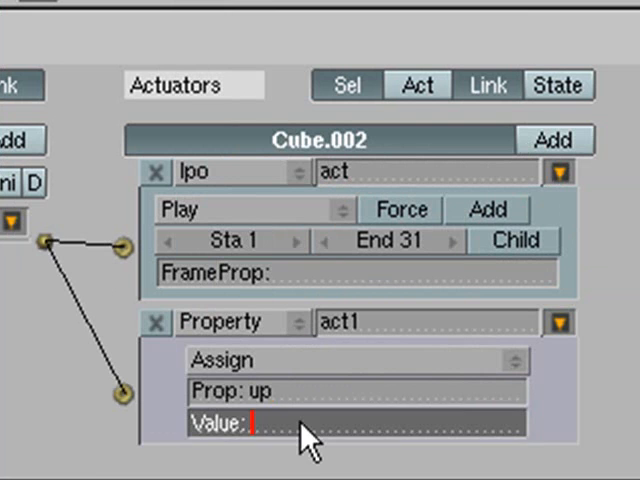
text(0)
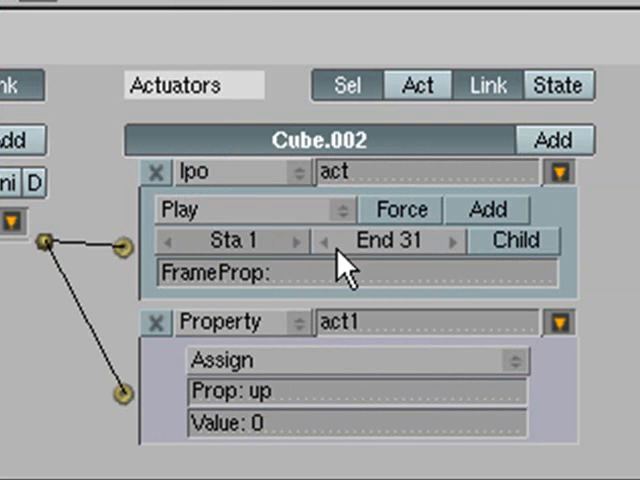
mouse_move(284, 330)
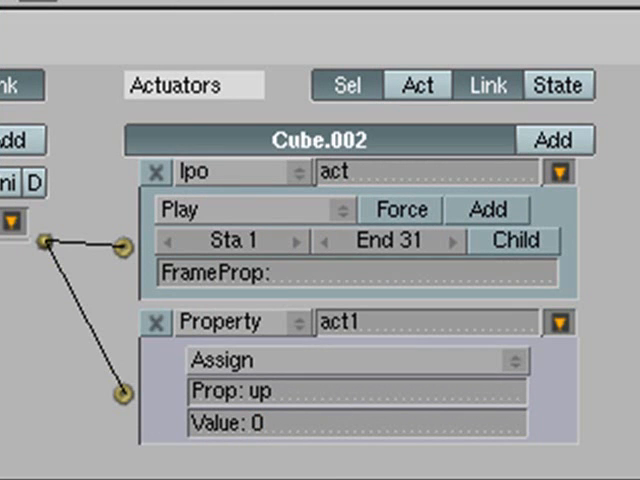
mouse_move(488, 148)
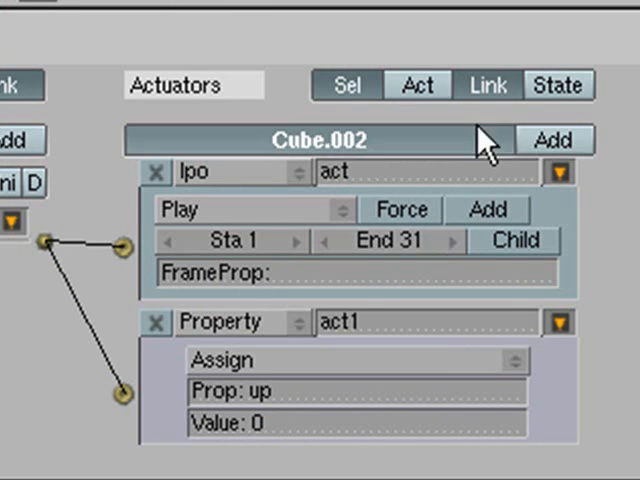